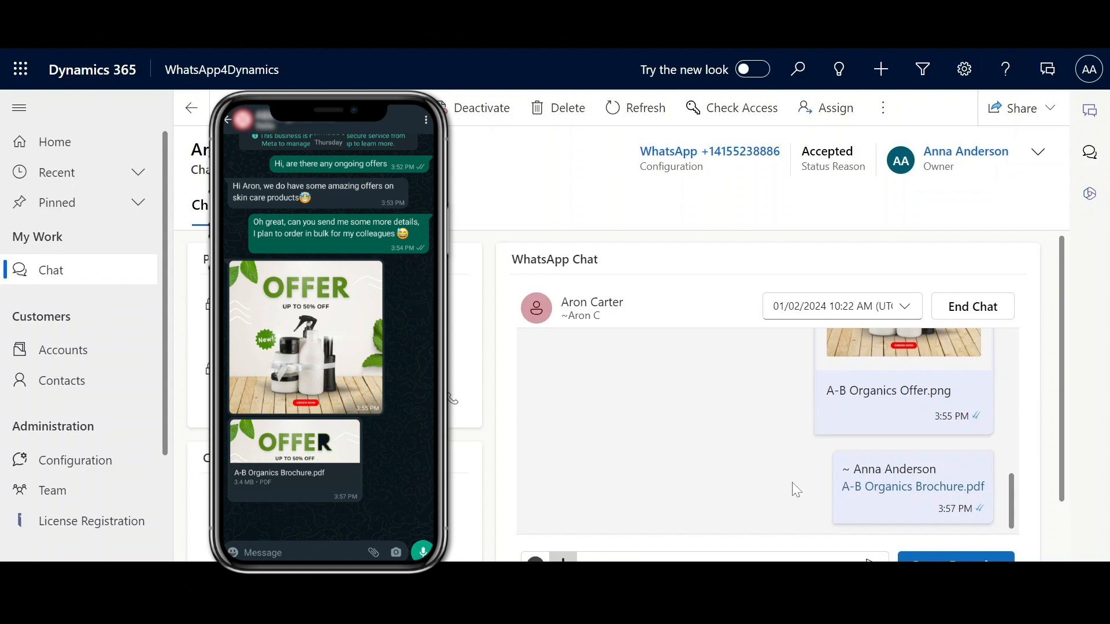
- Bring the message box and Create Record button into view below the sent brochure
scroll("down", 3)
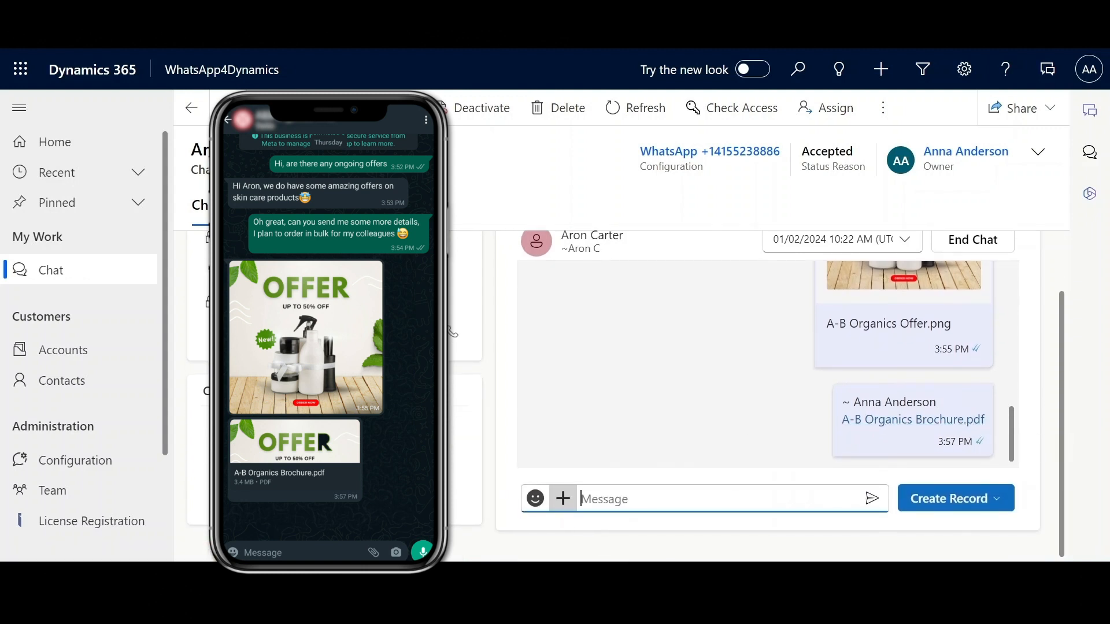
- Draft the reply "There you go, these are our cur…" and bring up the emoji choices
type("There you go, these are our current offers campa")
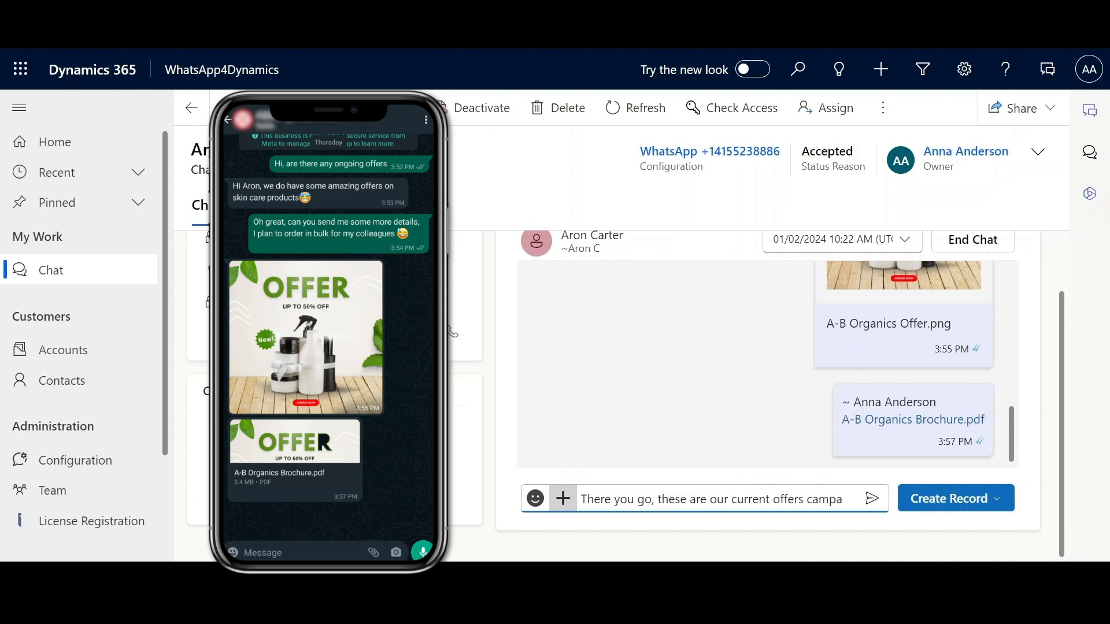
left_click(534, 498)
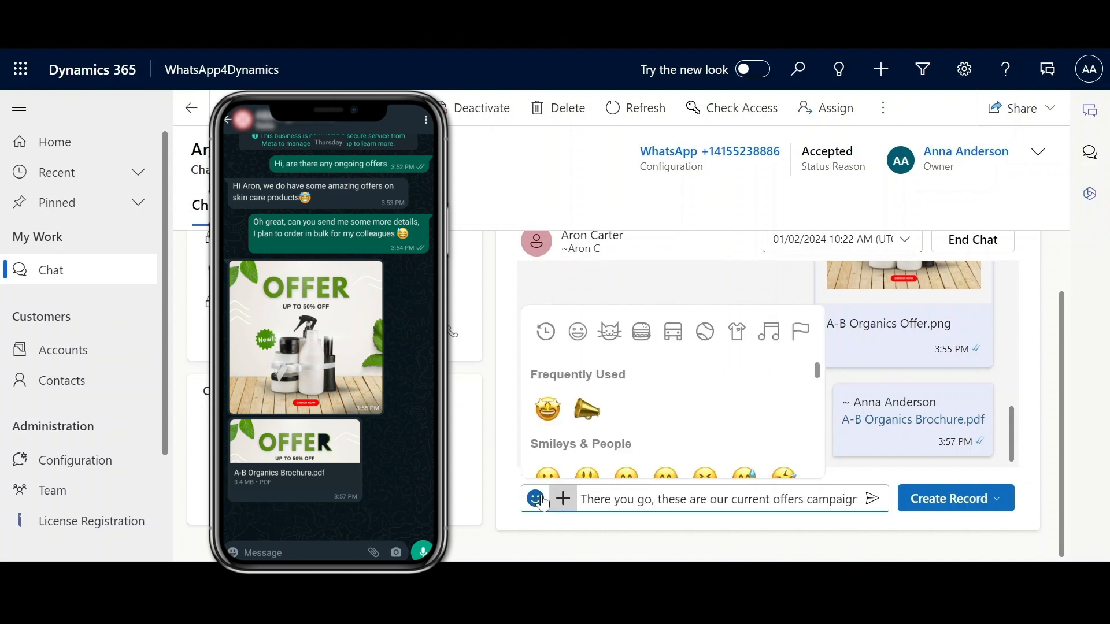